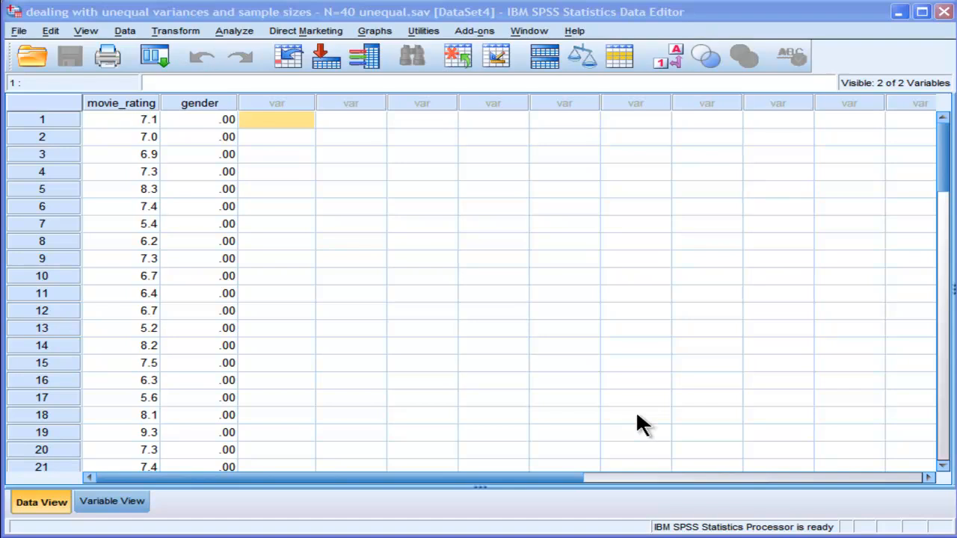
pyautogui.moveTo(362, 196)
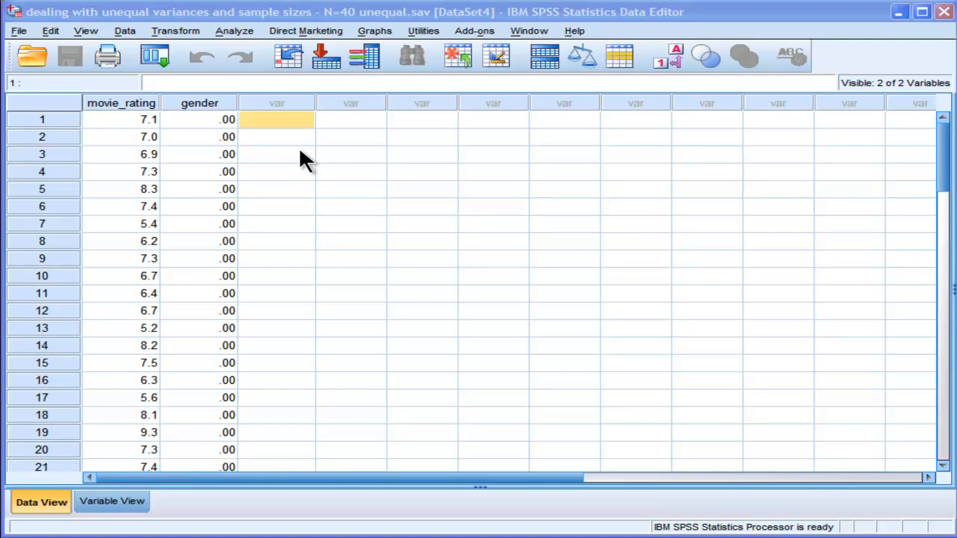
pyautogui.moveTo(275, 149)
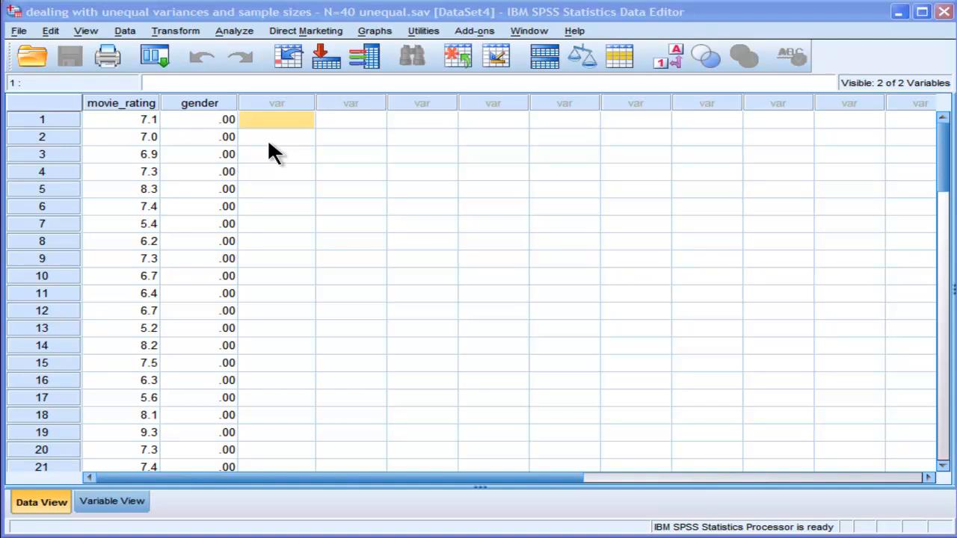
pyautogui.moveTo(291, 142)
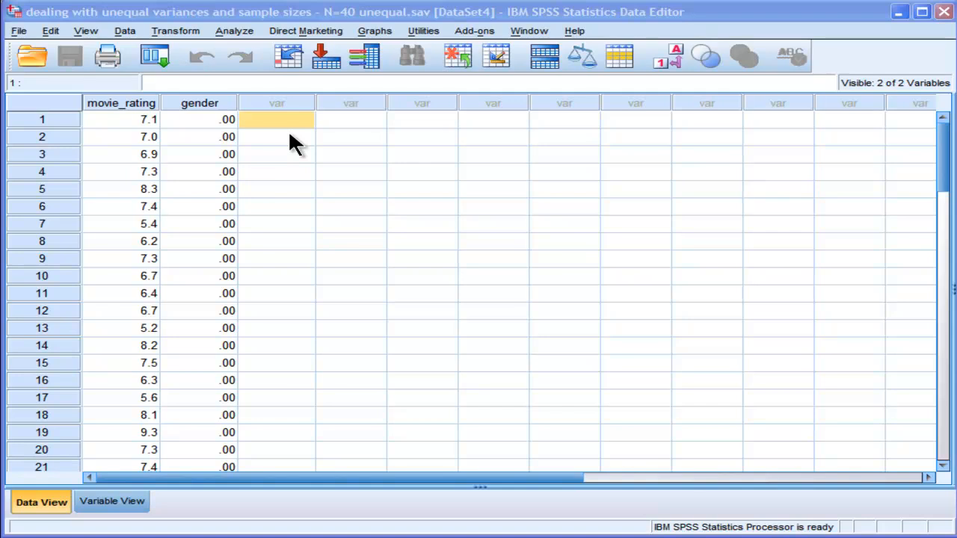
# Inspect the gender codes of the cases by scrolling through the data editor
pyautogui.click(199, 120)
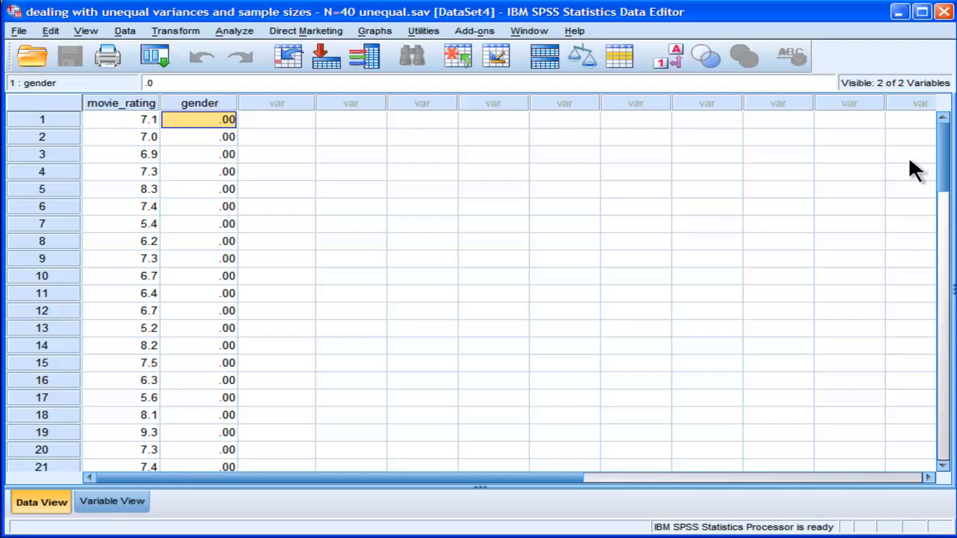
pyautogui.scroll(-3)
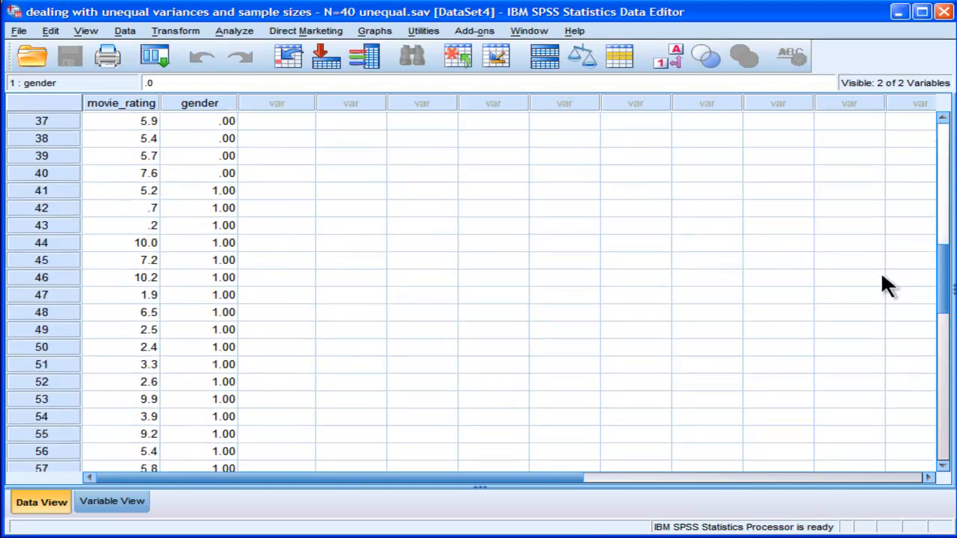
pyautogui.scroll(3)
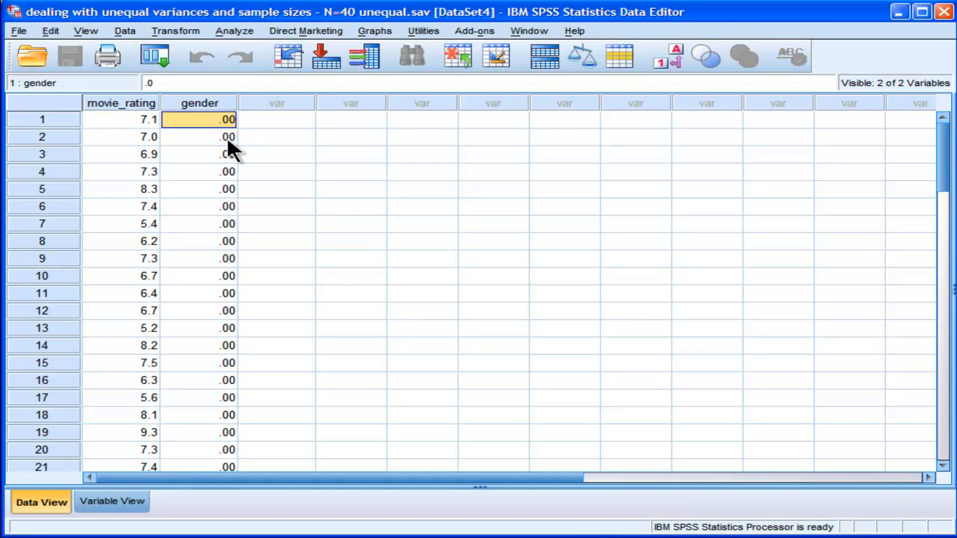
pyautogui.moveTo(213, 153)
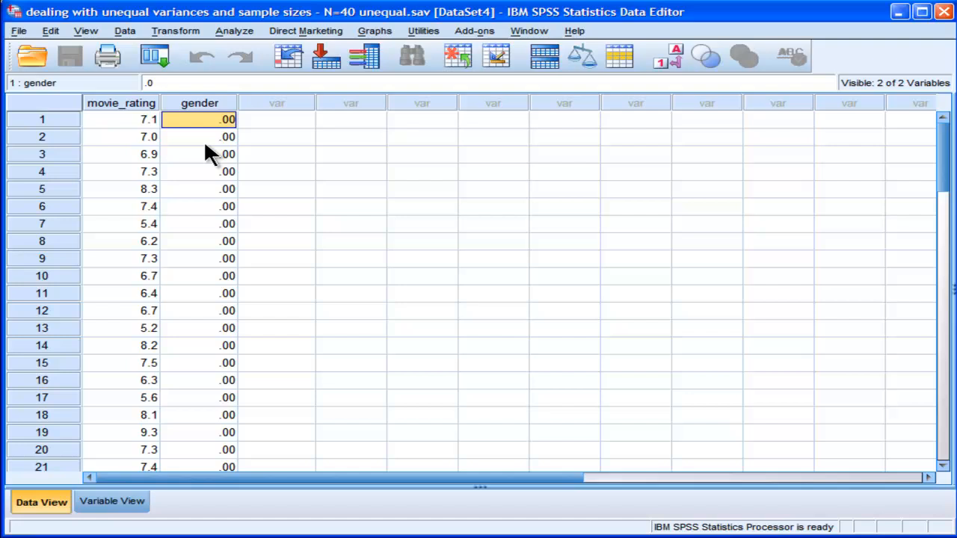
pyautogui.moveTo(138, 127)
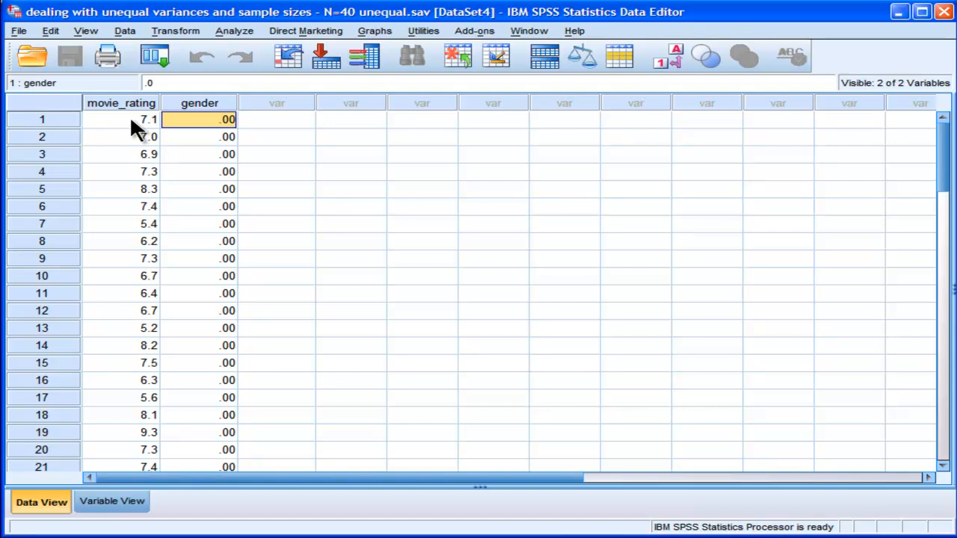
pyautogui.moveTo(138, 112)
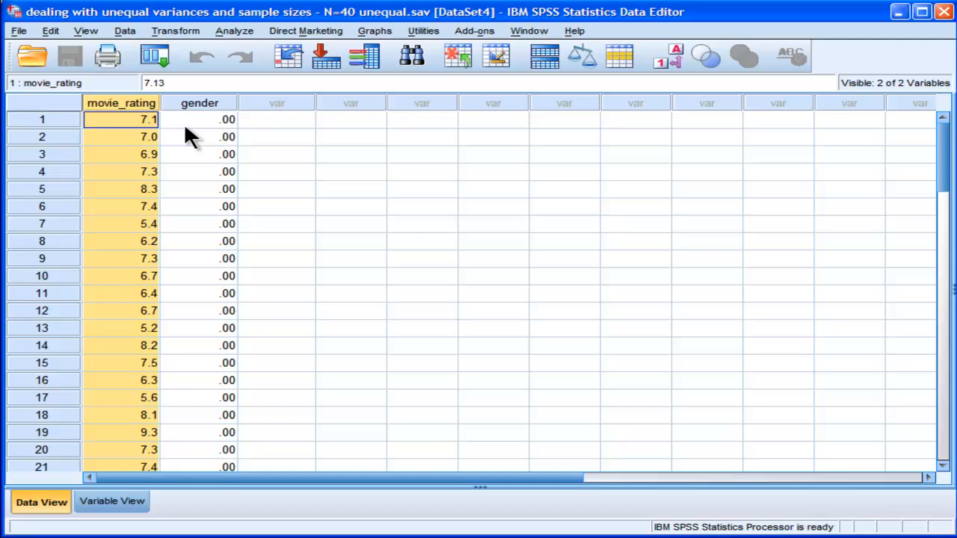
pyautogui.click(200, 119)
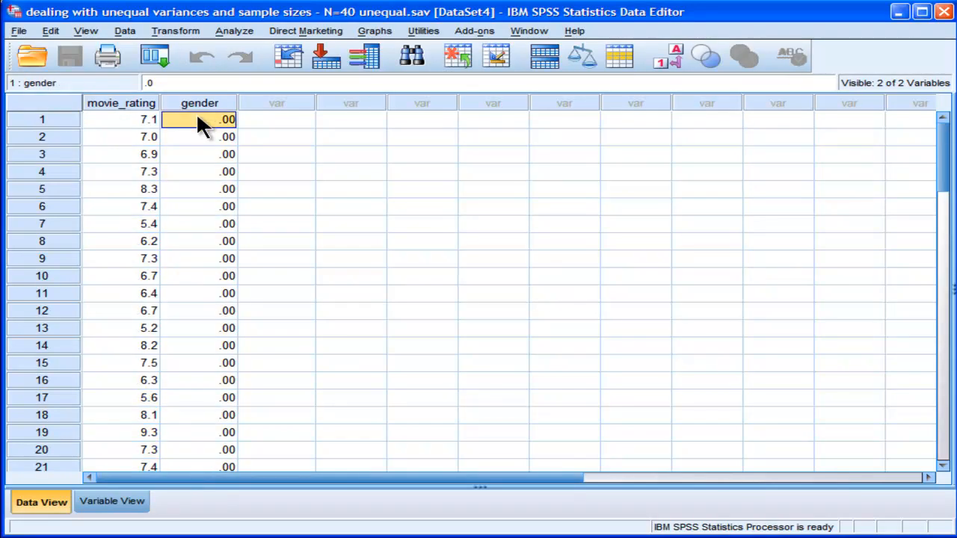
pyautogui.scroll(-3)
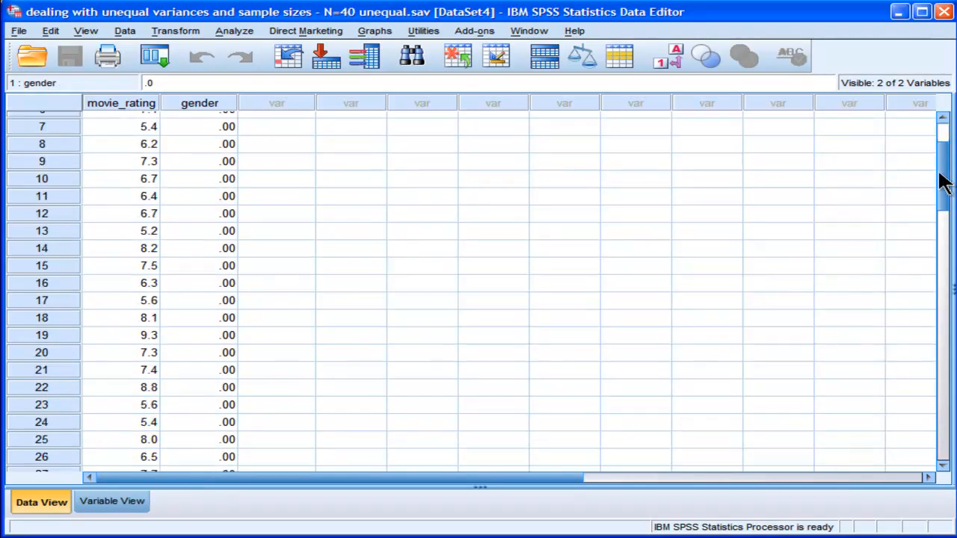
pyautogui.scroll(-3)
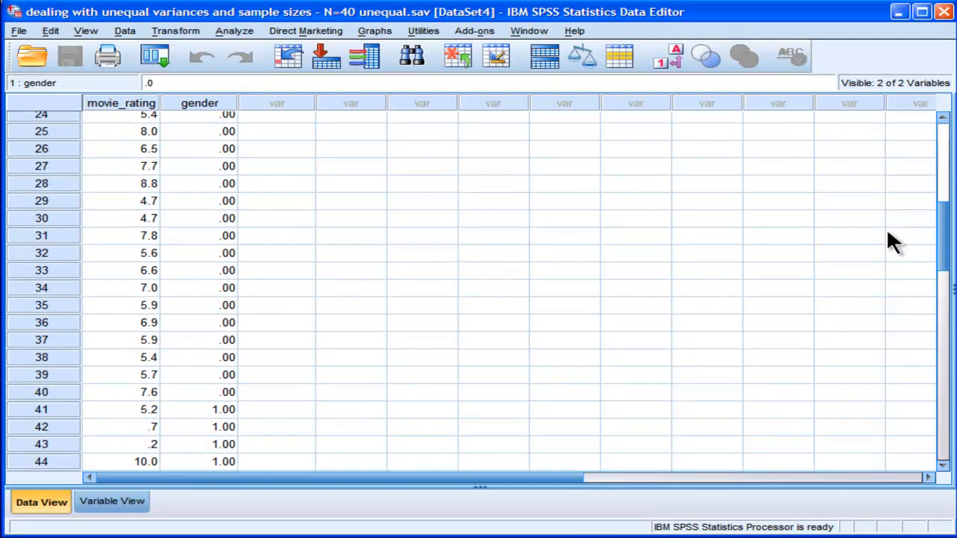
pyautogui.scroll(-3)
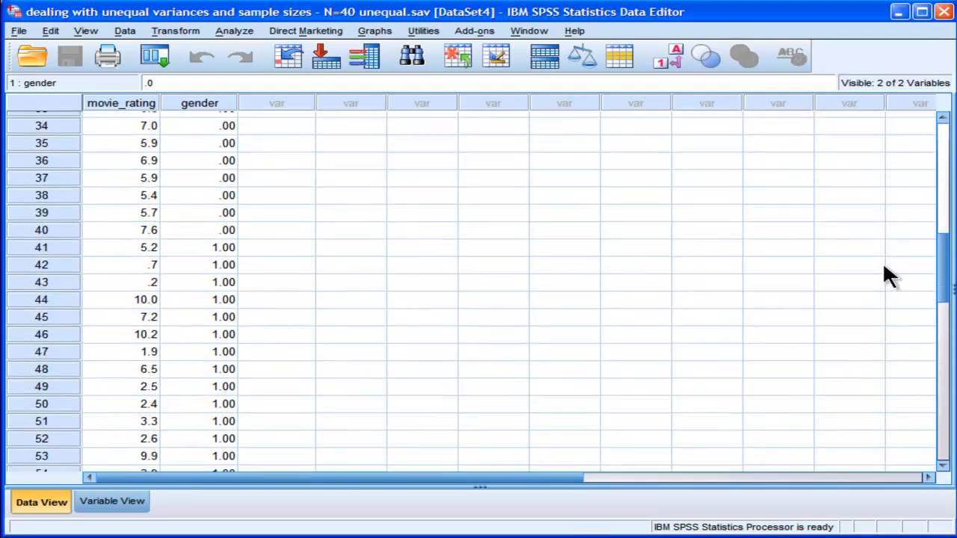
pyautogui.scroll(-3)
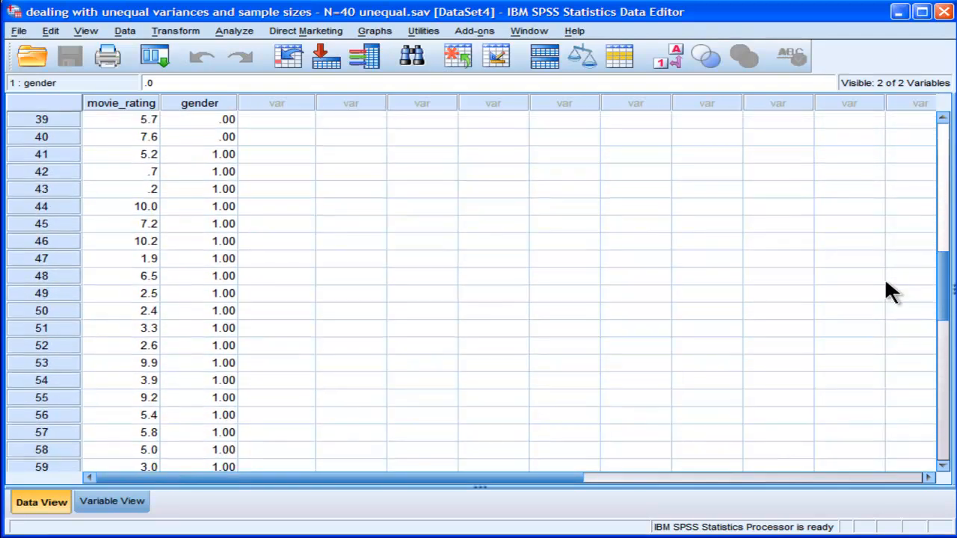
pyautogui.scroll(-3)
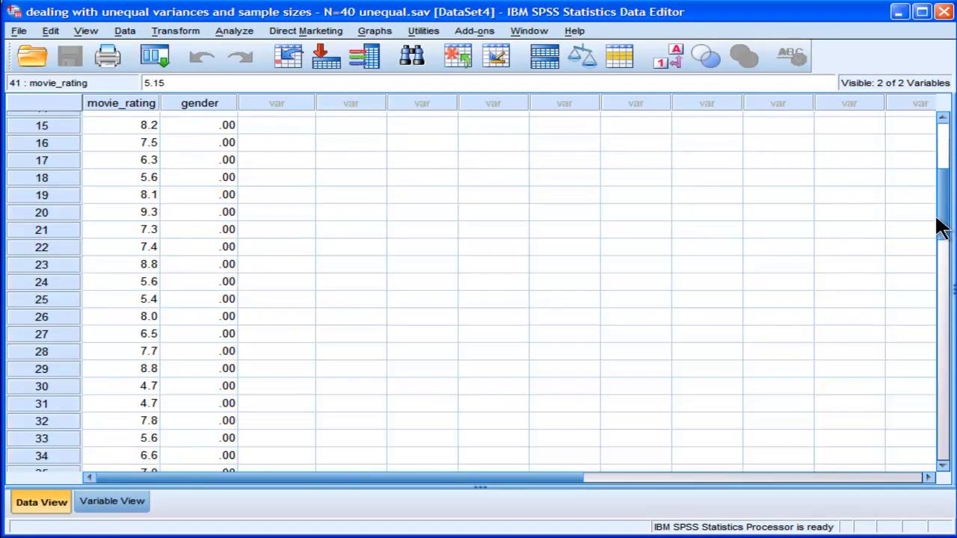
# Run the independent-samples t-test of movie_rating grouped by gender codes 0 and 1
pyautogui.click(277, 119)
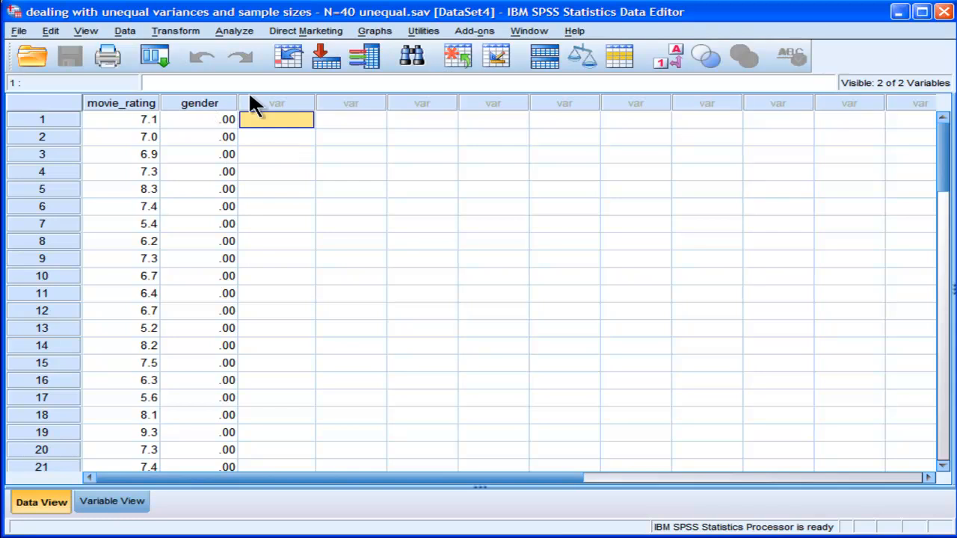
pyautogui.click(234, 31)
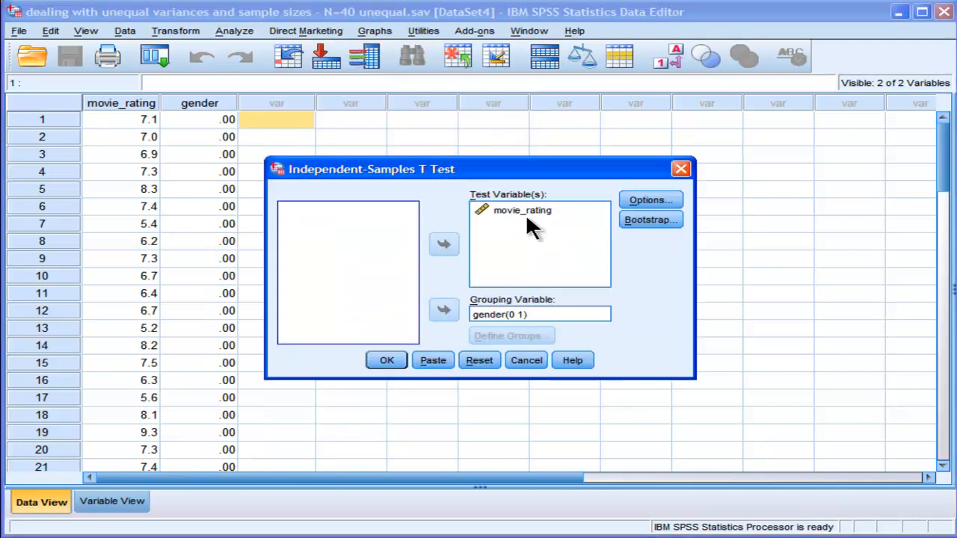
pyautogui.moveTo(411, 355)
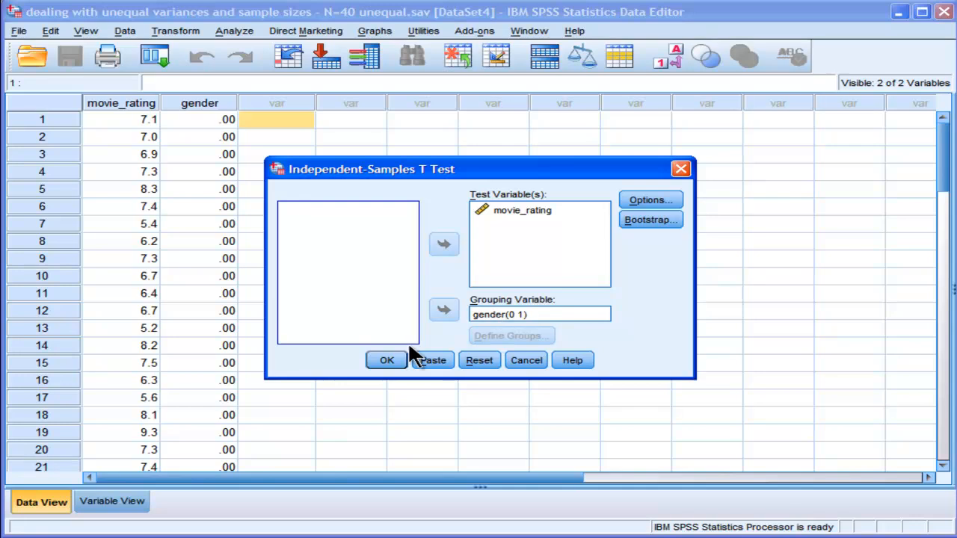
pyautogui.click(387, 359)
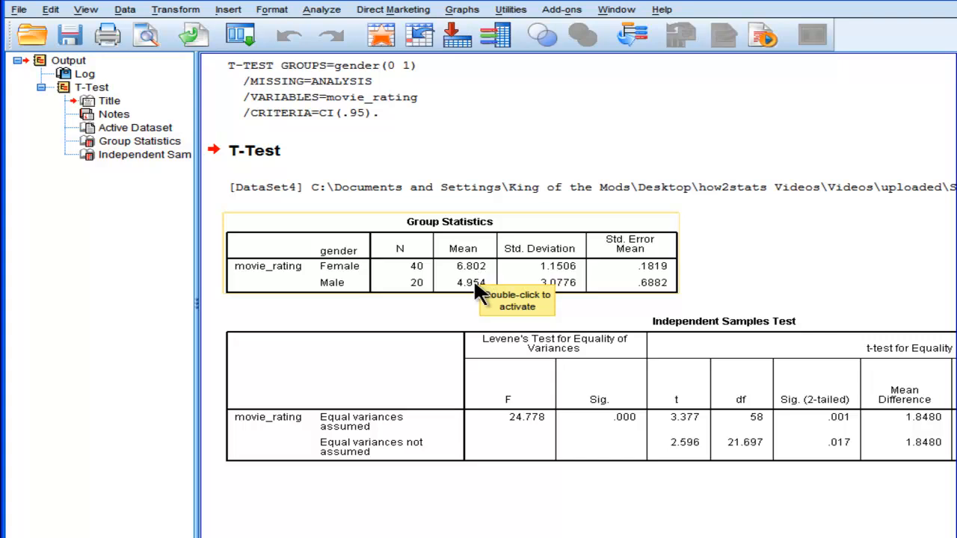
pyautogui.moveTo(624, 318)
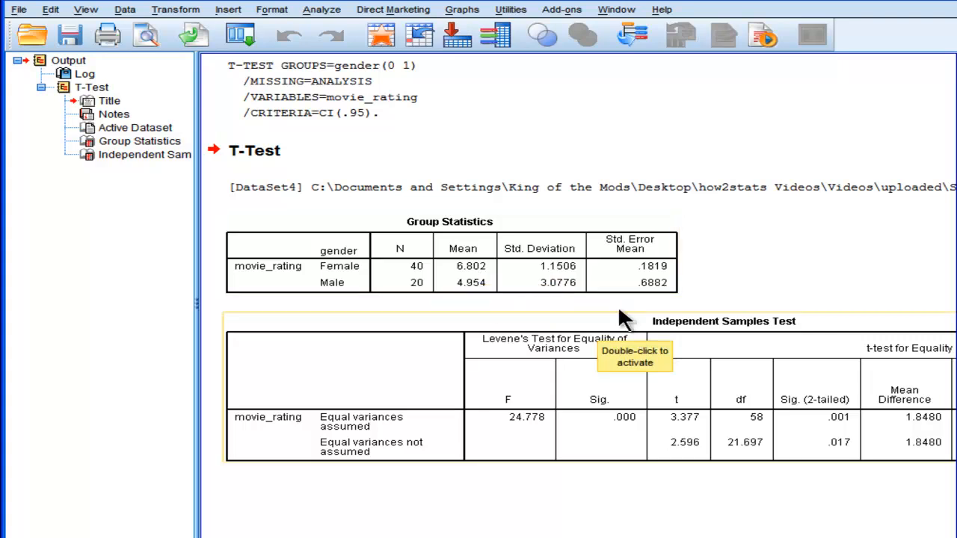
pyautogui.moveTo(561, 282)
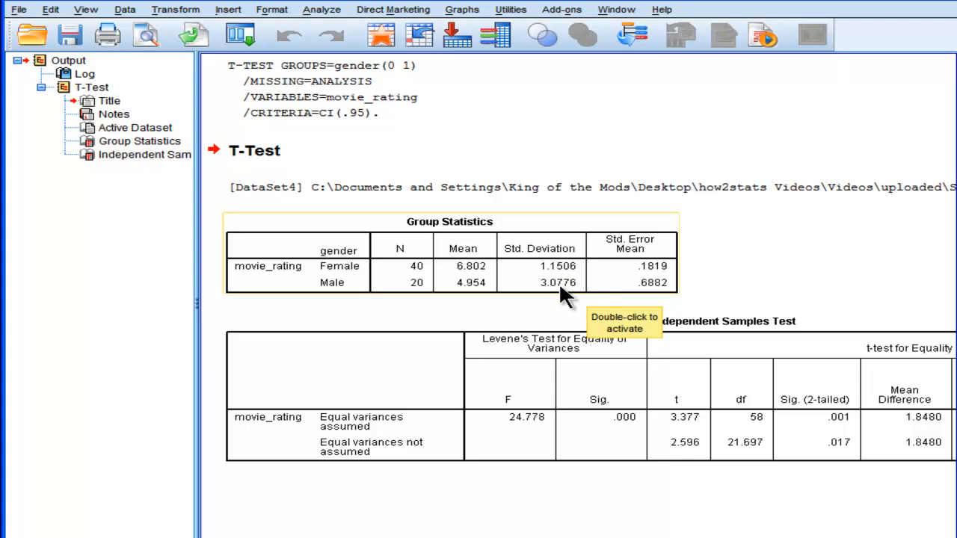
pyautogui.moveTo(565, 280)
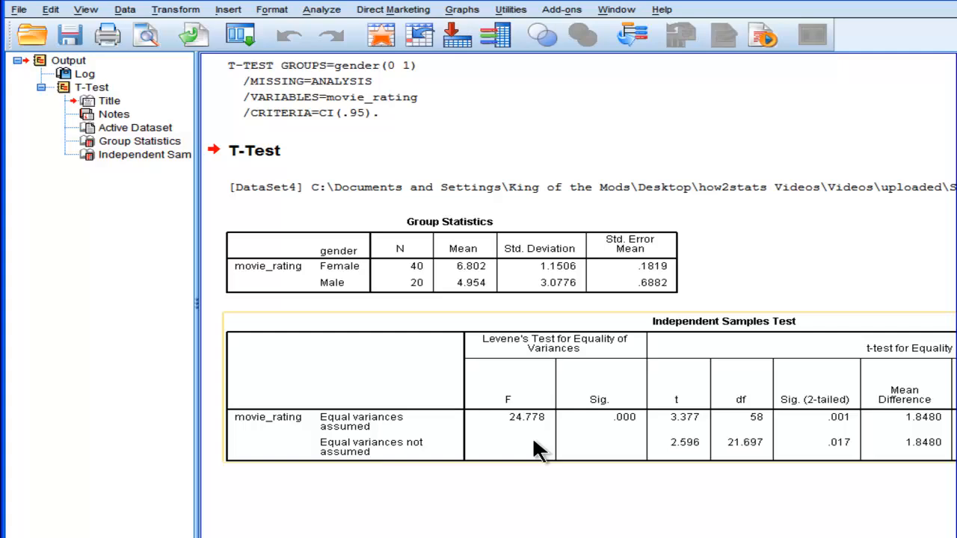
pyautogui.moveTo(632, 426)
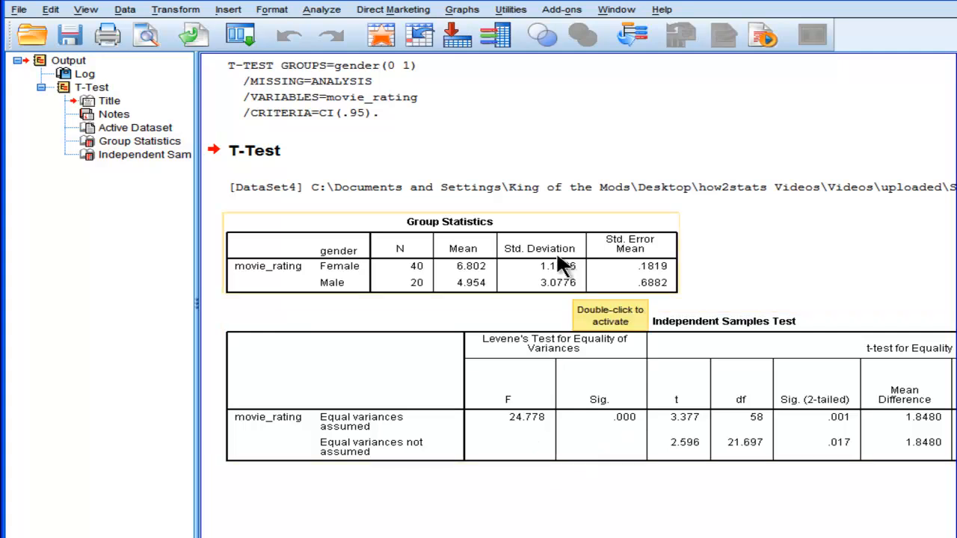
pyautogui.moveTo(859, 321)
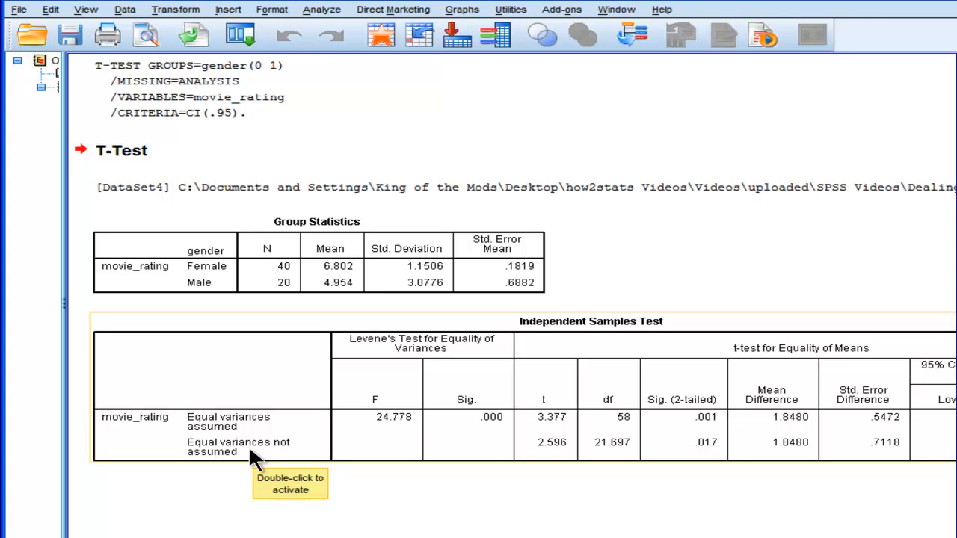
pyautogui.moveTo(258, 460)
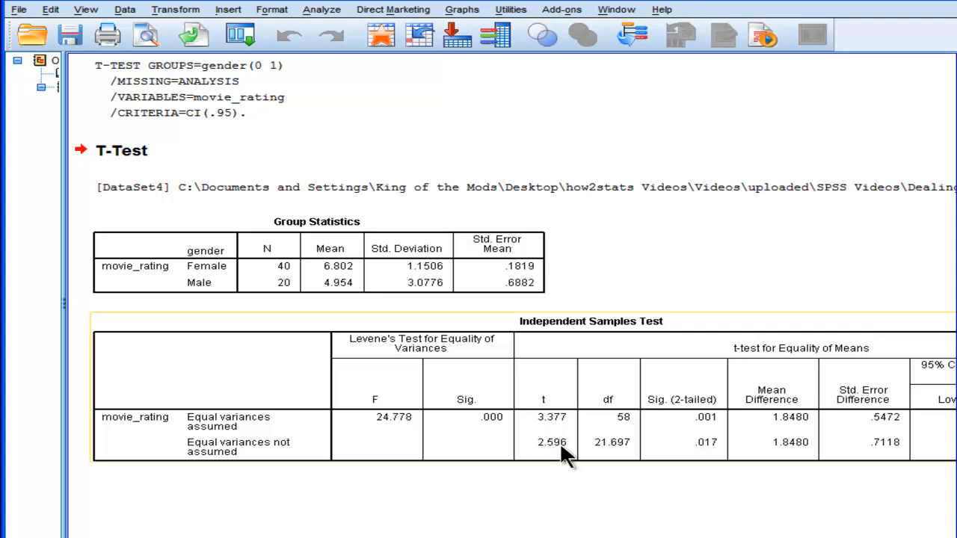
pyautogui.moveTo(609, 452)
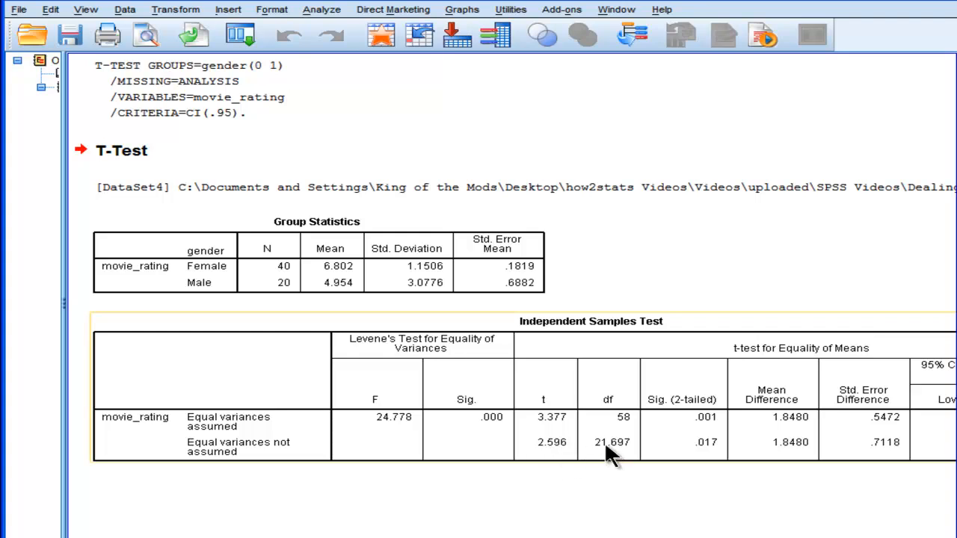
pyautogui.moveTo(706, 460)
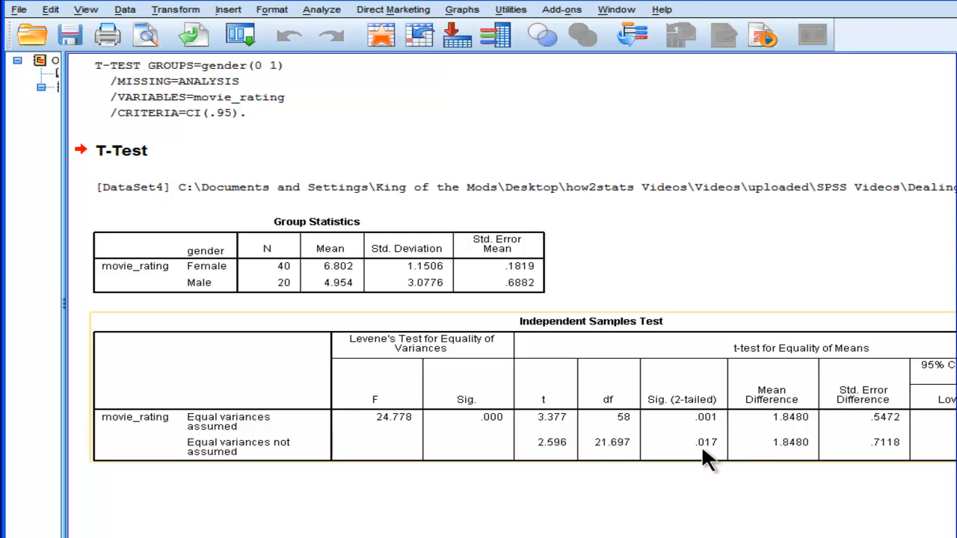
pyautogui.moveTo(706, 456)
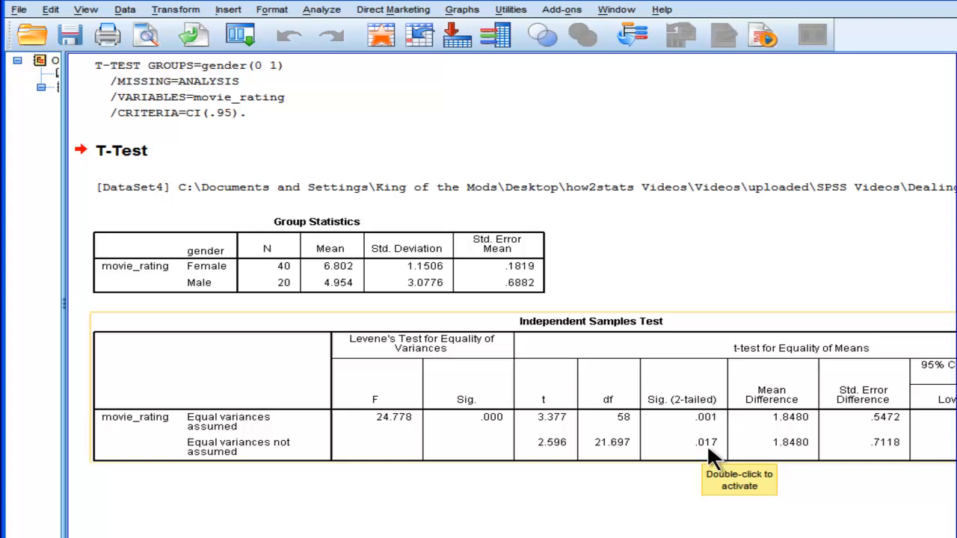
pyautogui.moveTo(714, 433)
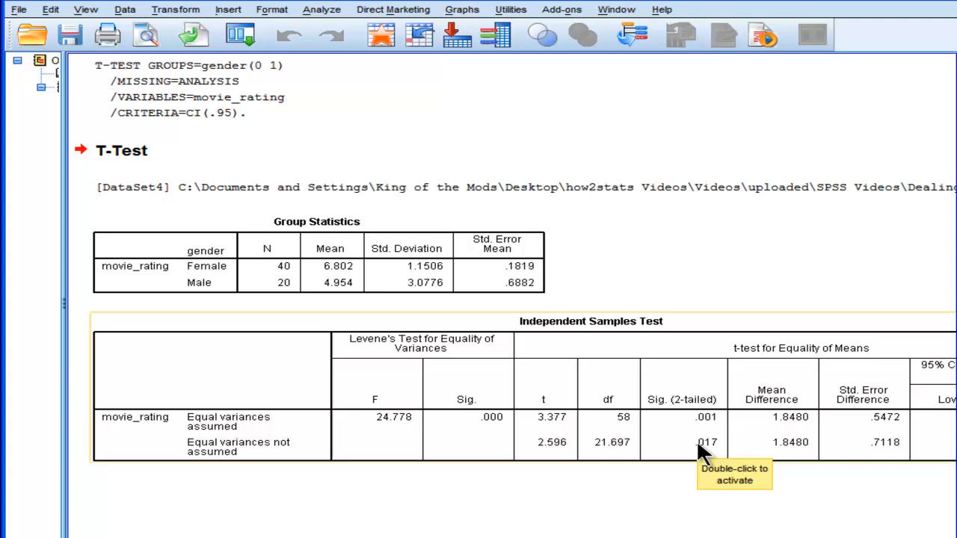
pyautogui.moveTo(493, 307)
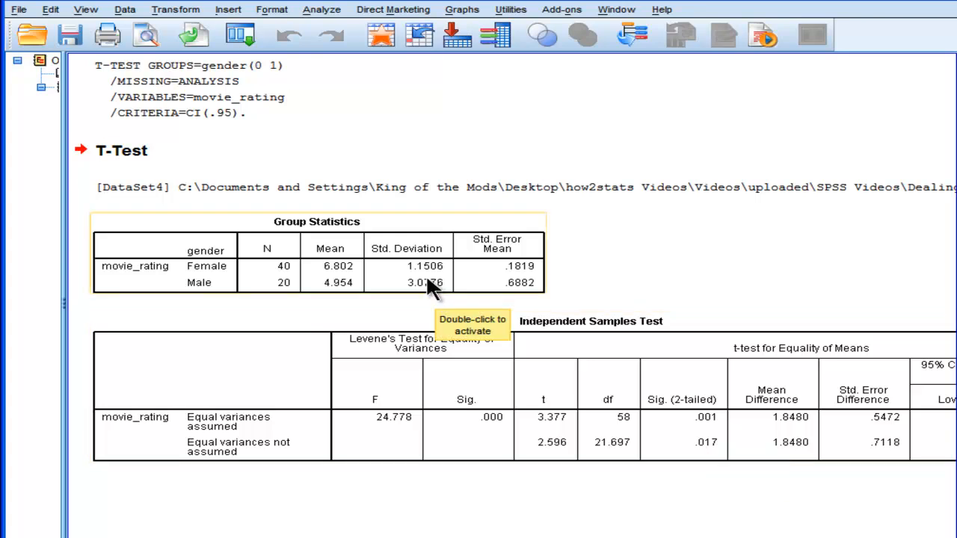
pyautogui.moveTo(436, 295)
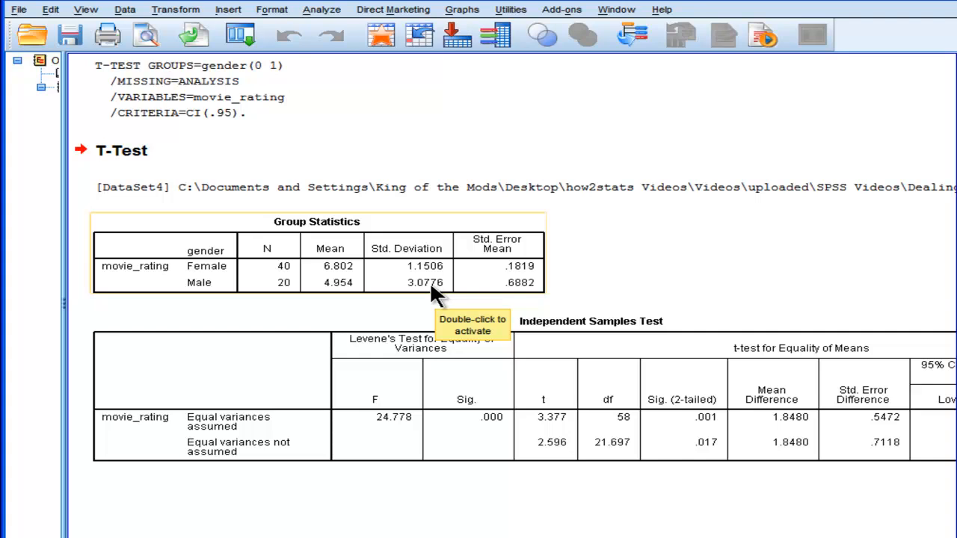
pyautogui.moveTo(280, 299)
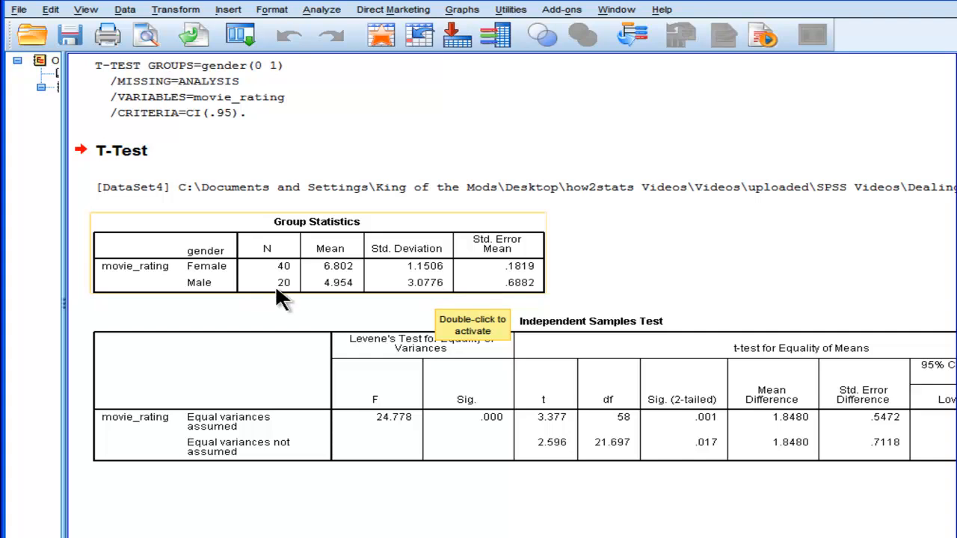
pyautogui.moveTo(288, 292)
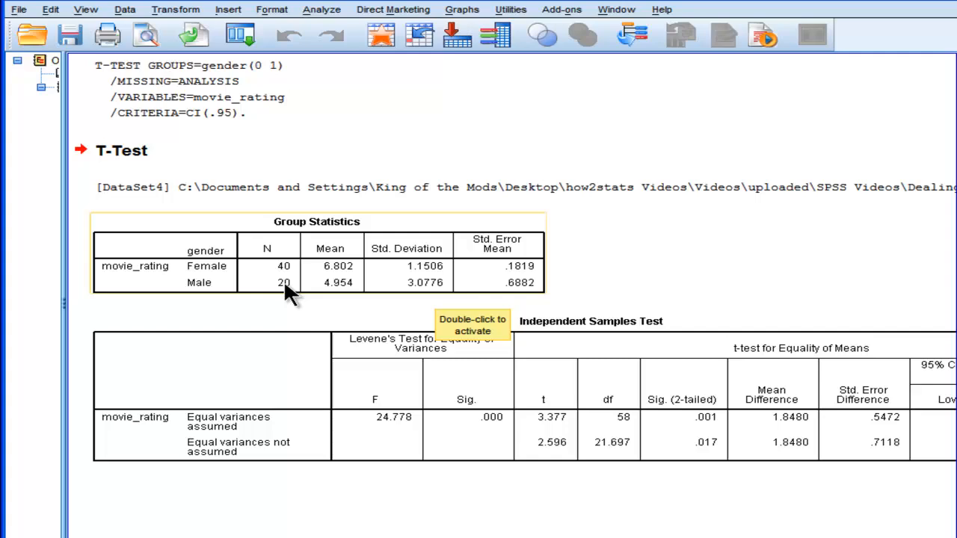
pyautogui.moveTo(290, 269)
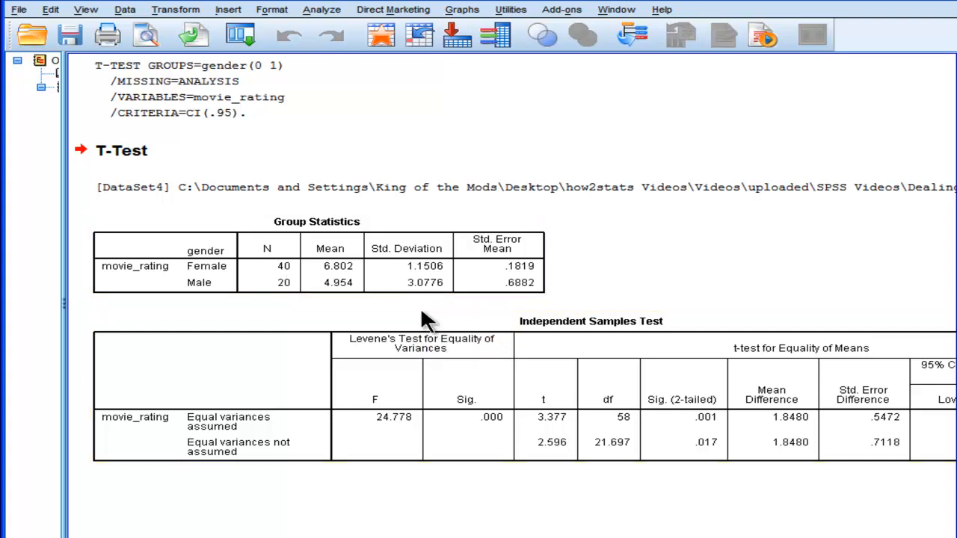
pyautogui.click(321, 434)
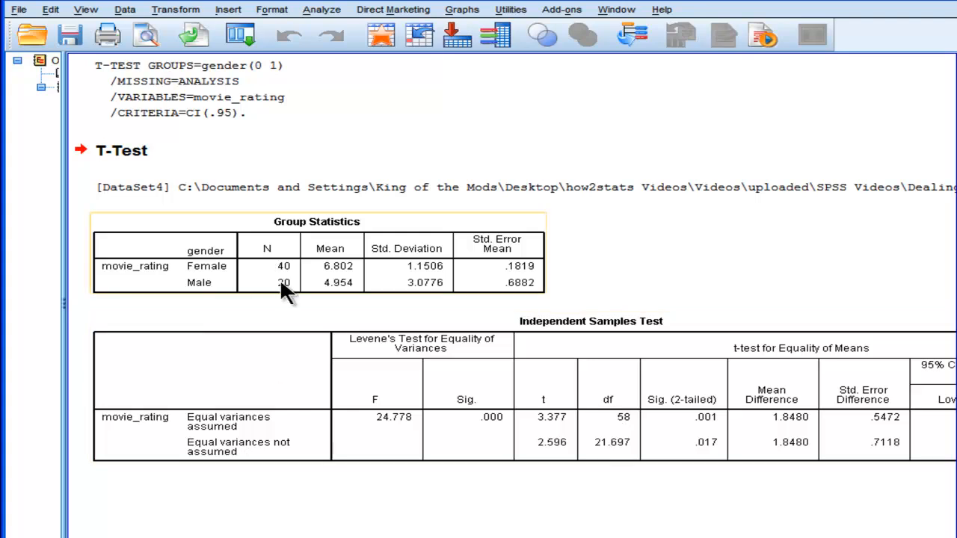
pyautogui.click(247, 433)
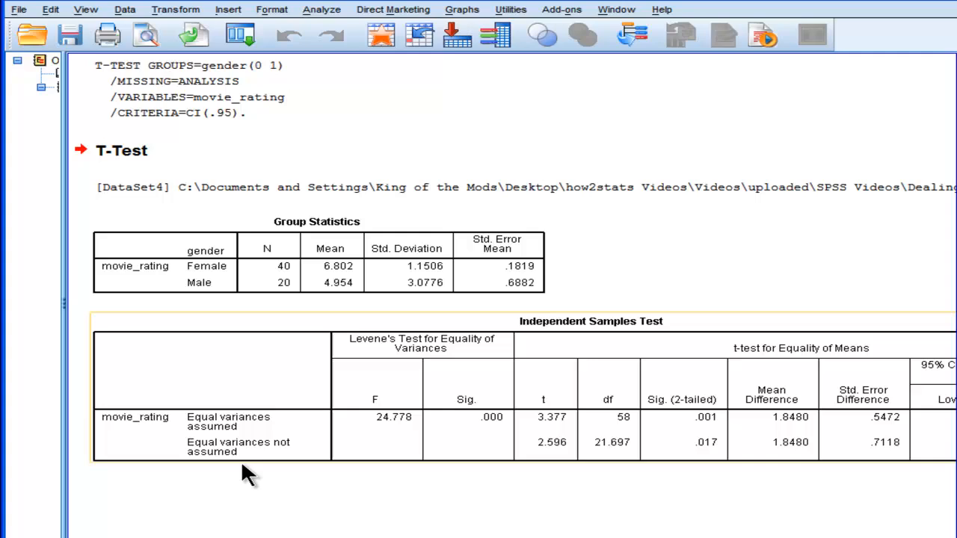
pyautogui.moveTo(240, 468)
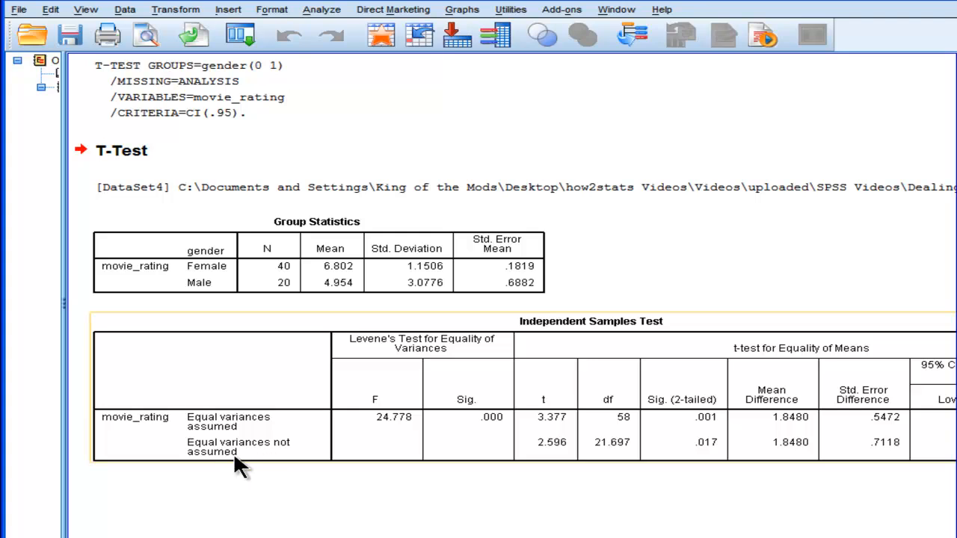
pyautogui.moveTo(582, 460)
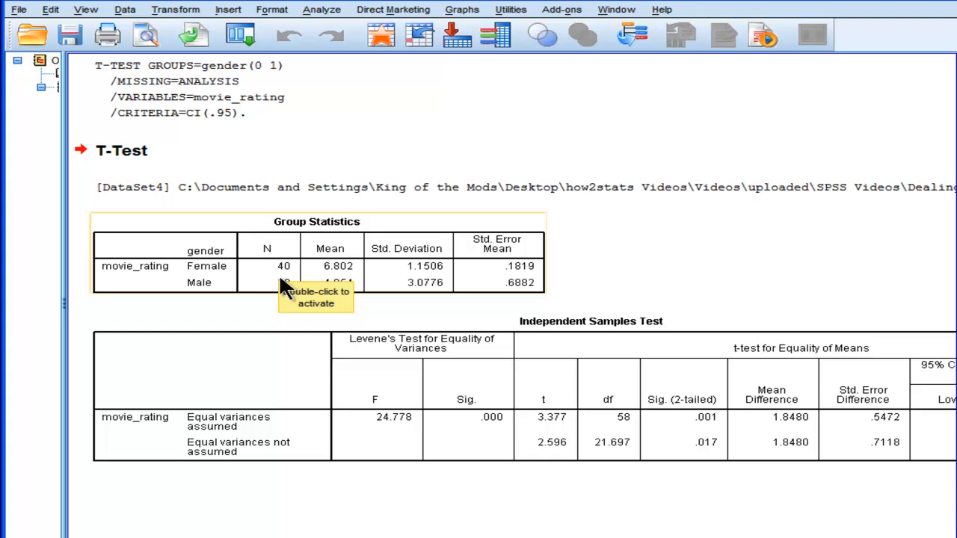
pyautogui.moveTo(680, 523)
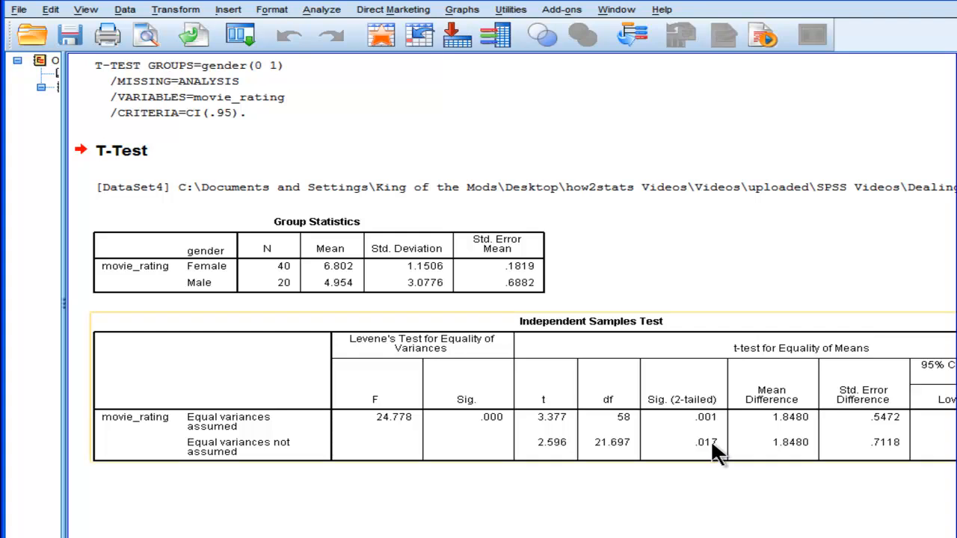
pyautogui.moveTo(434, 322)
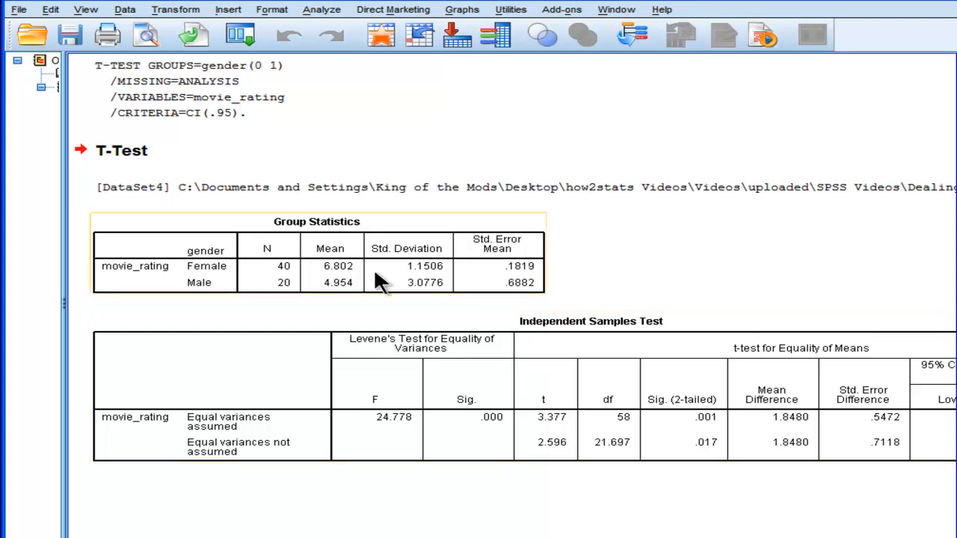
pyautogui.moveTo(299, 228)
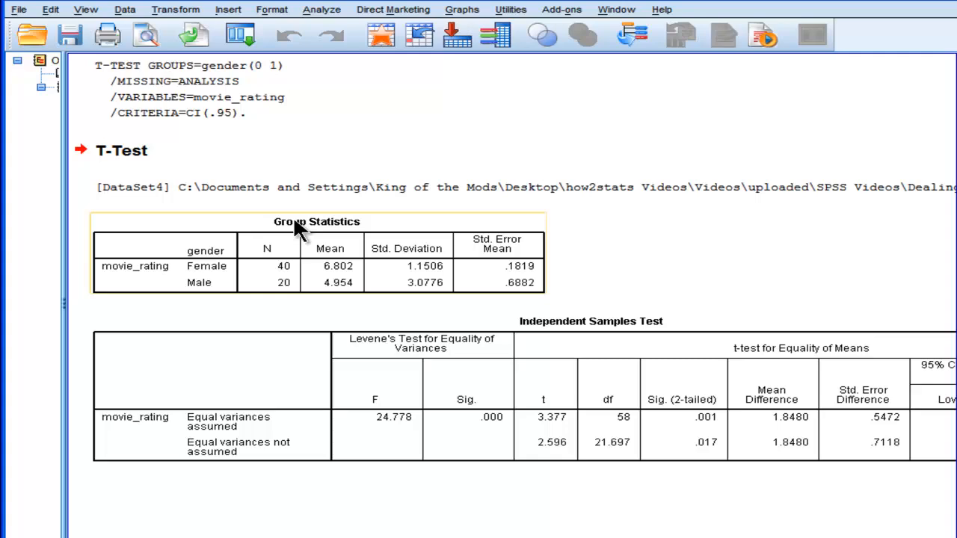
pyautogui.moveTo(424, 283)
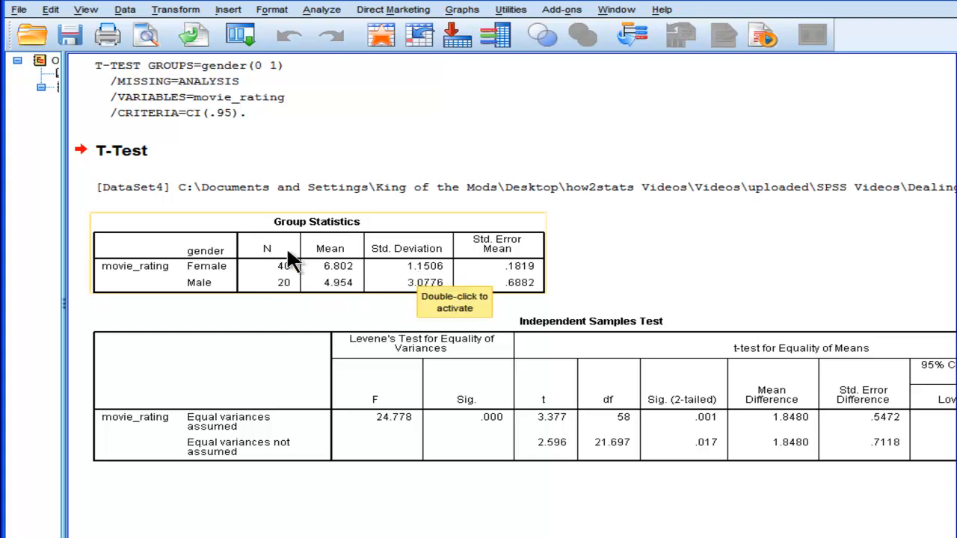
pyautogui.moveTo(288, 273)
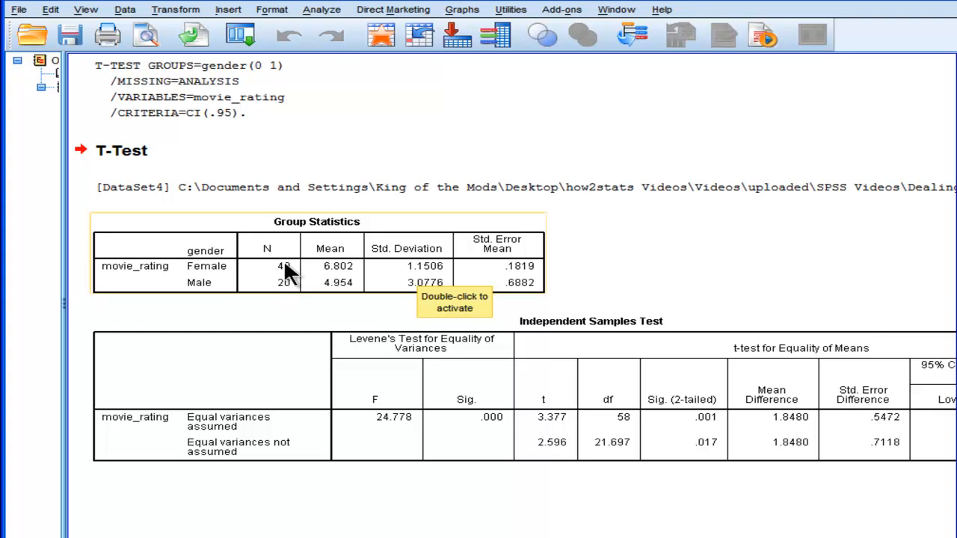
pyautogui.moveTo(290, 282)
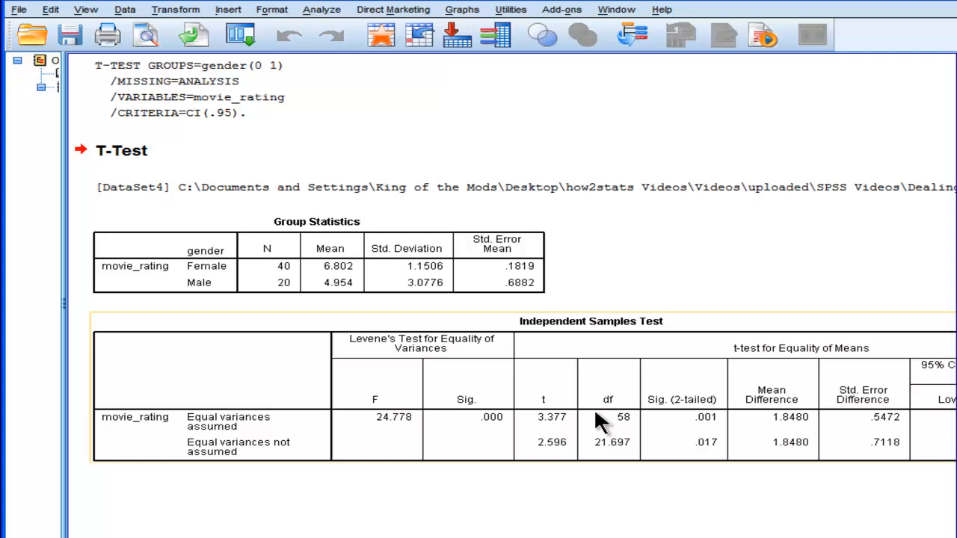
pyautogui.moveTo(708, 460)
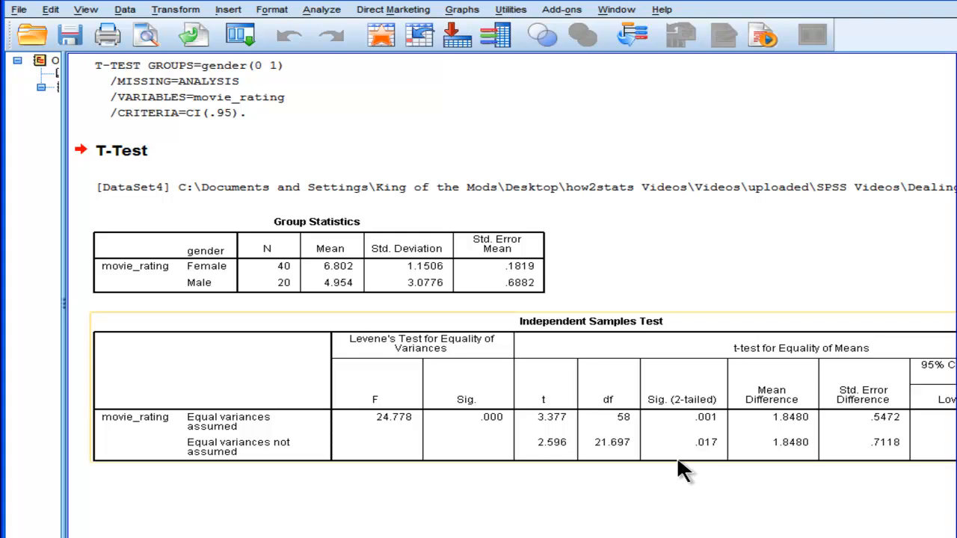
pyautogui.moveTo(684, 460)
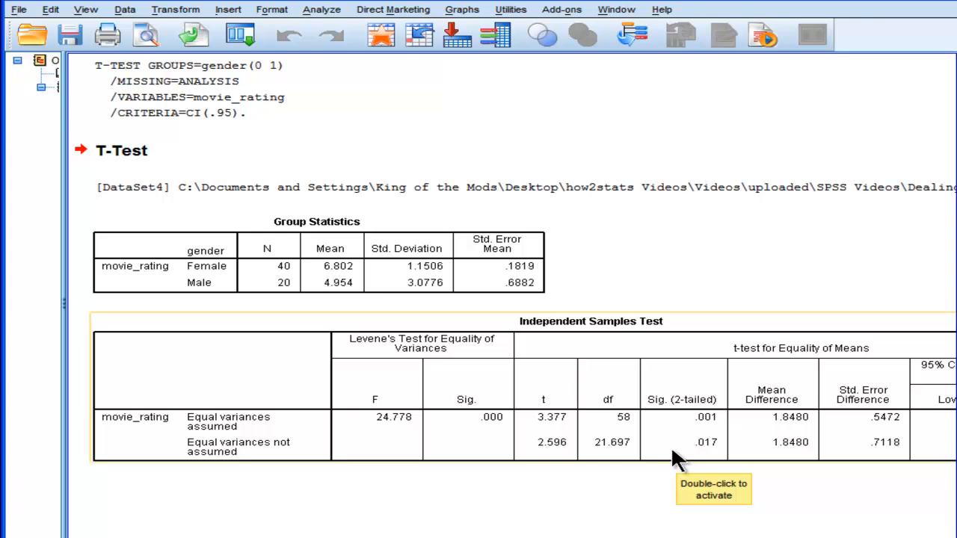
pyautogui.moveTo(706, 448)
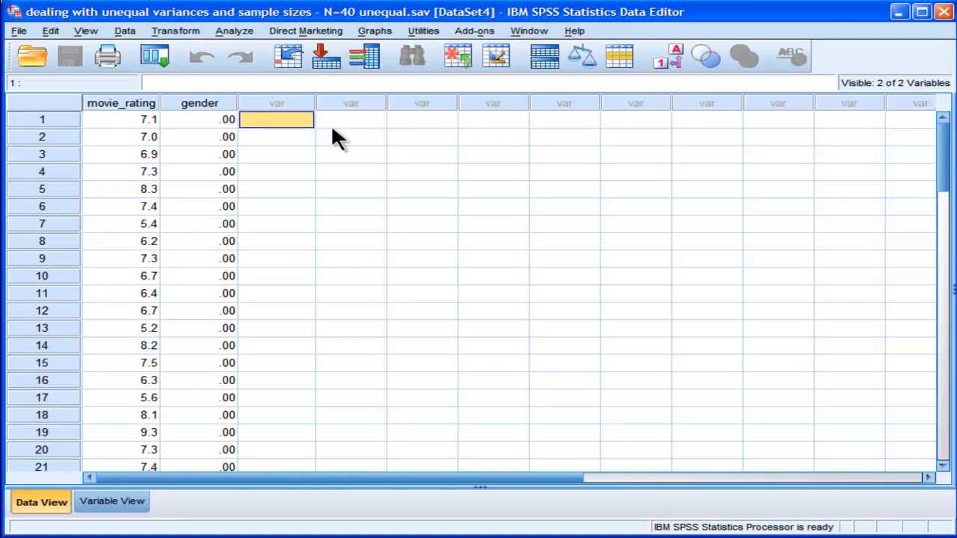
pyautogui.moveTo(310, 123)
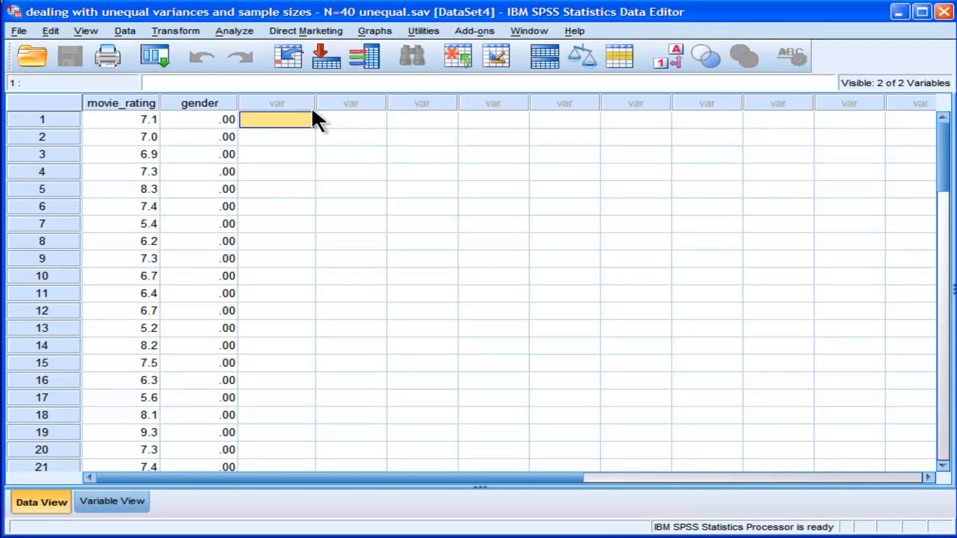
pyautogui.moveTo(927, 172)
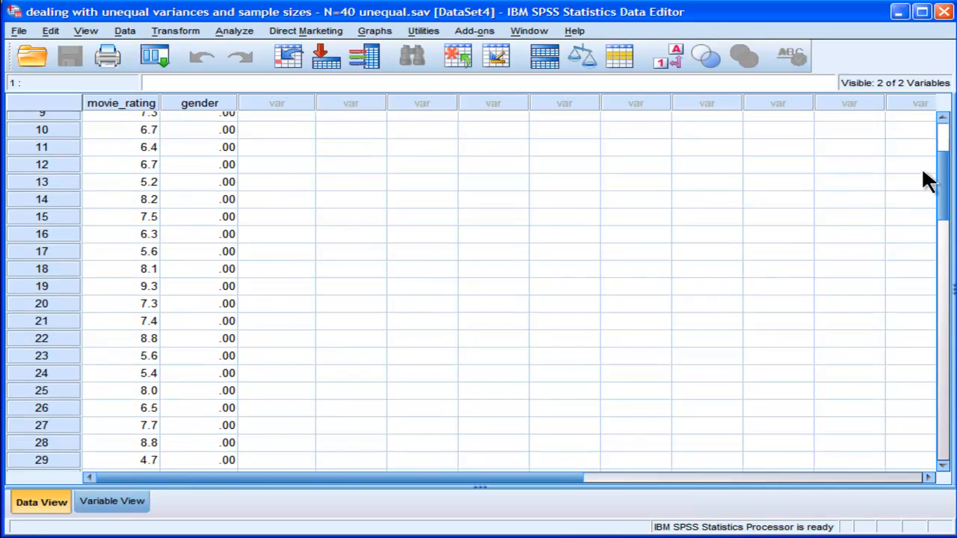
# Scroll down through the gender-0 movie_rating cases in the data editor
pyautogui.scroll(-3)
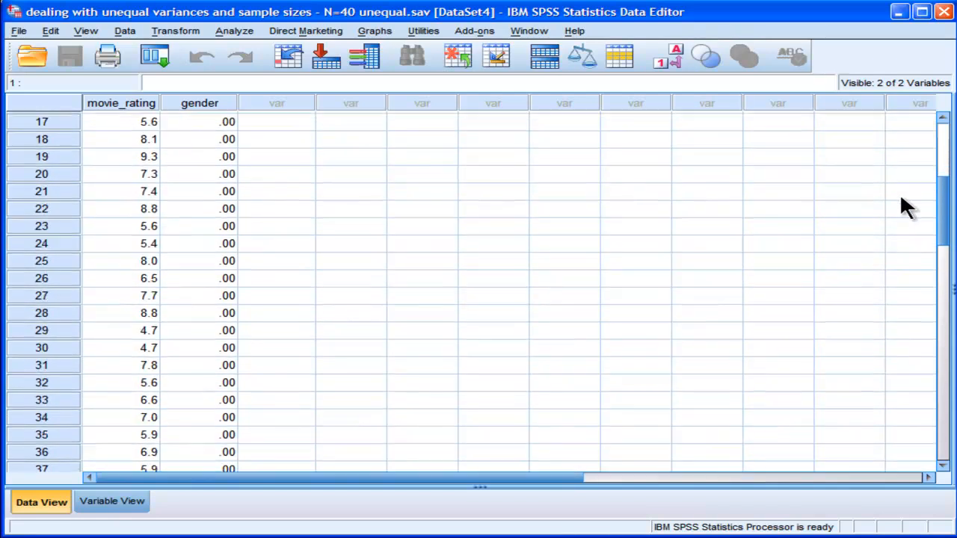
pyautogui.scroll(-3)
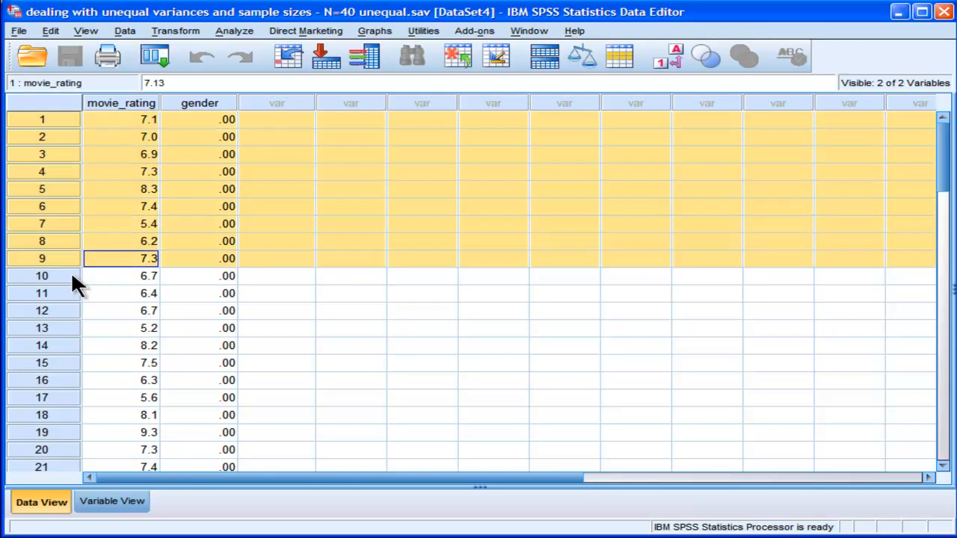
pyautogui.scroll(-3)
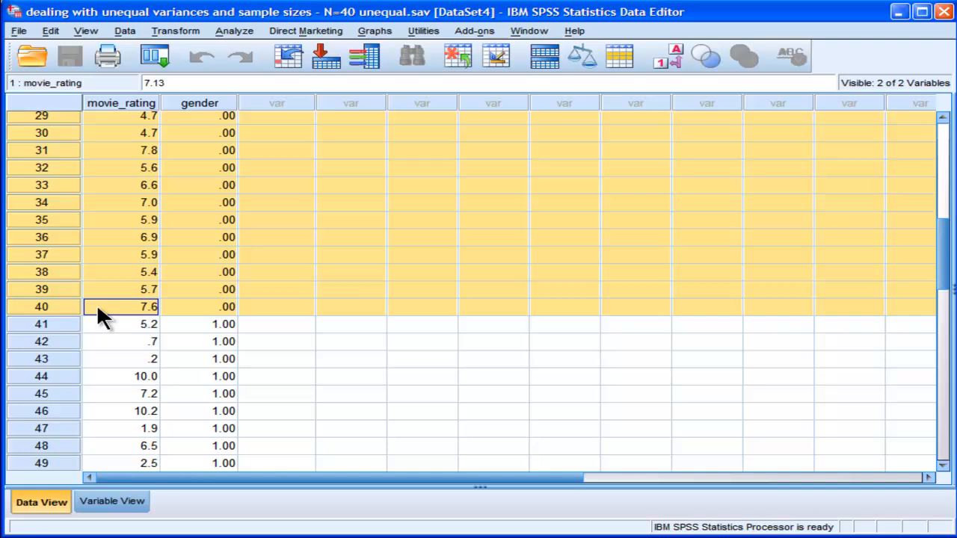
pyautogui.moveTo(172, 227)
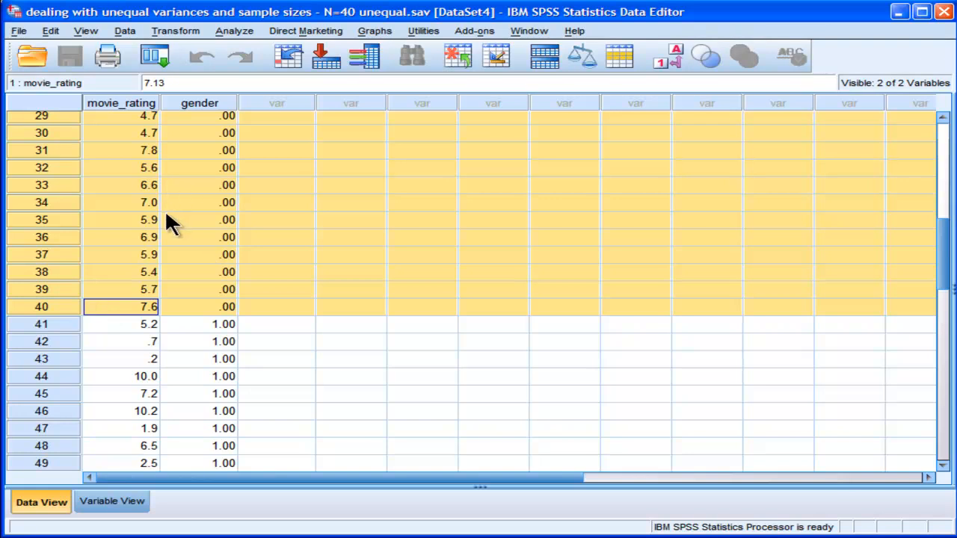
pyautogui.moveTo(291, 217)
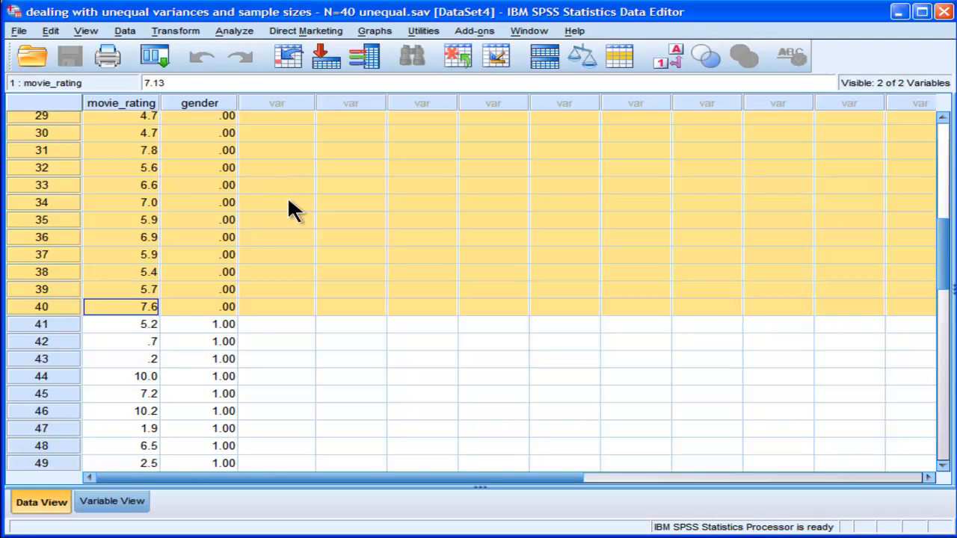
pyautogui.moveTo(254, 196)
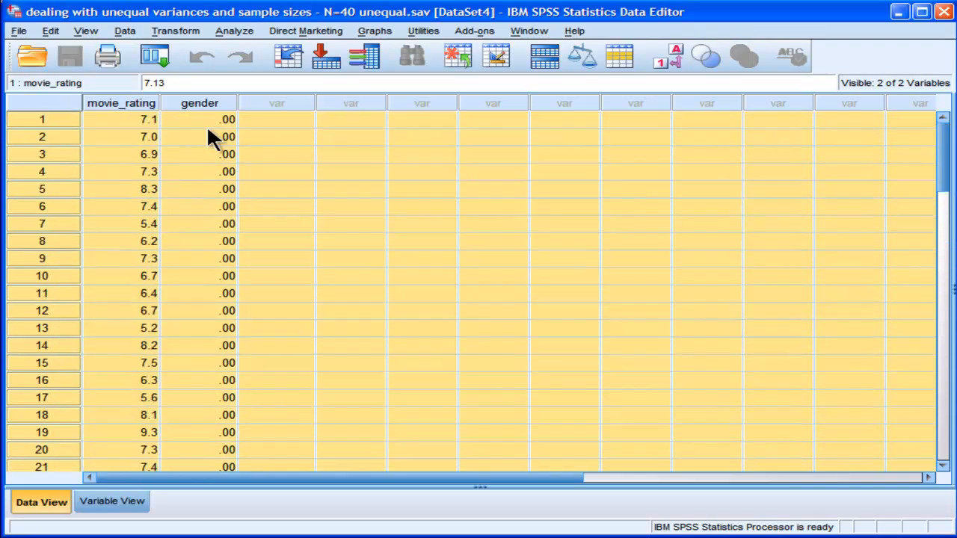
pyautogui.click(200, 119)
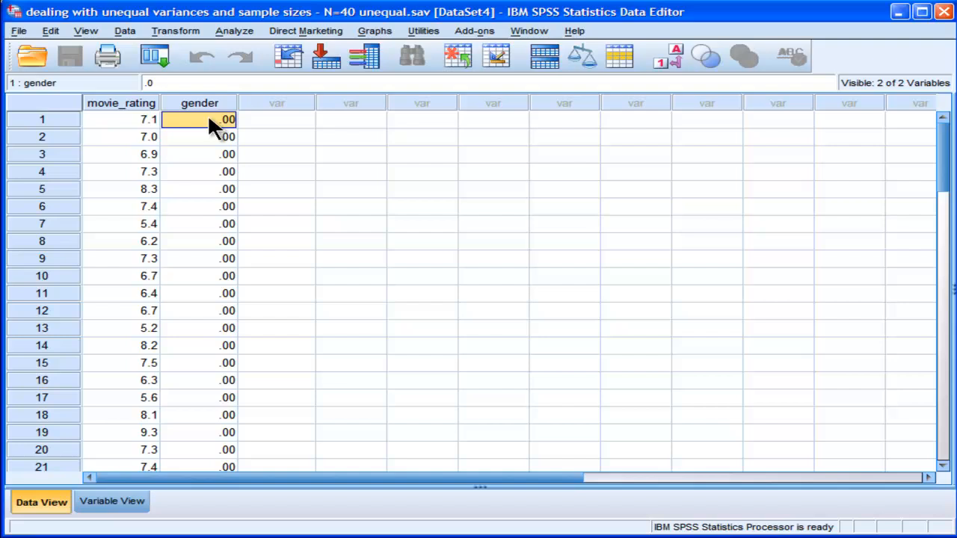